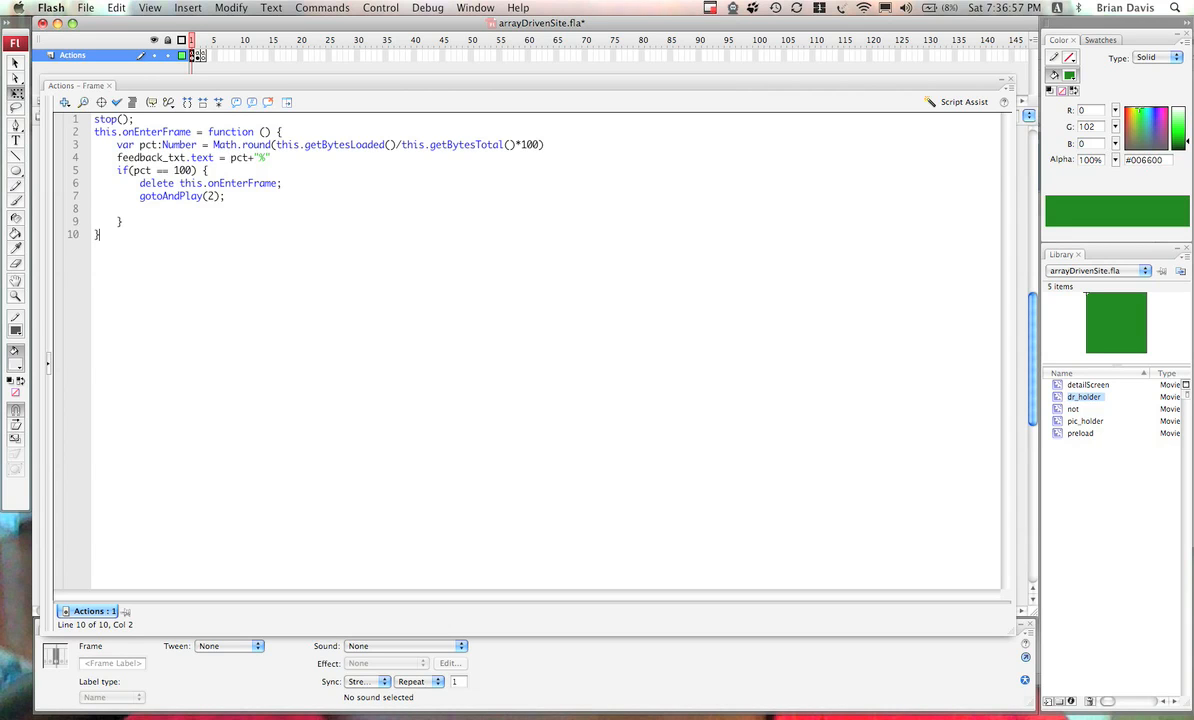
Select frame 2 on the Actions layer to view its Fuse import and ZigoEngine setup.
click(110, 118)
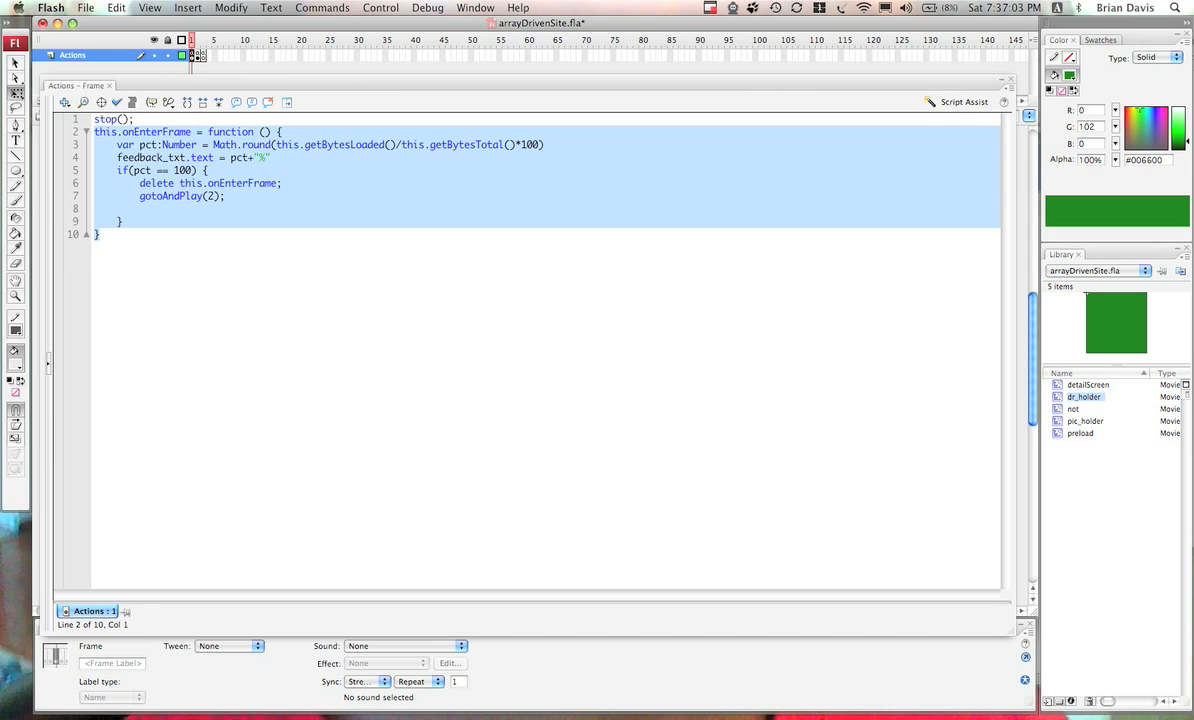
mouse_move(164, 219)
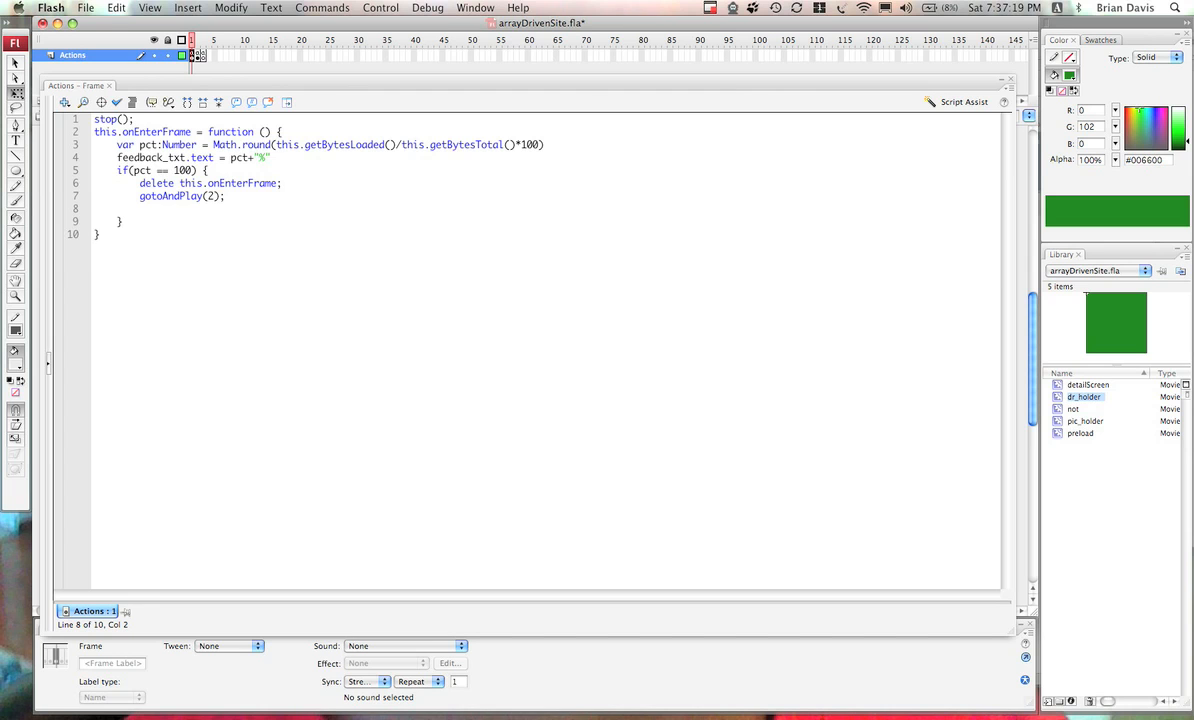
mouse_move(313, 97)
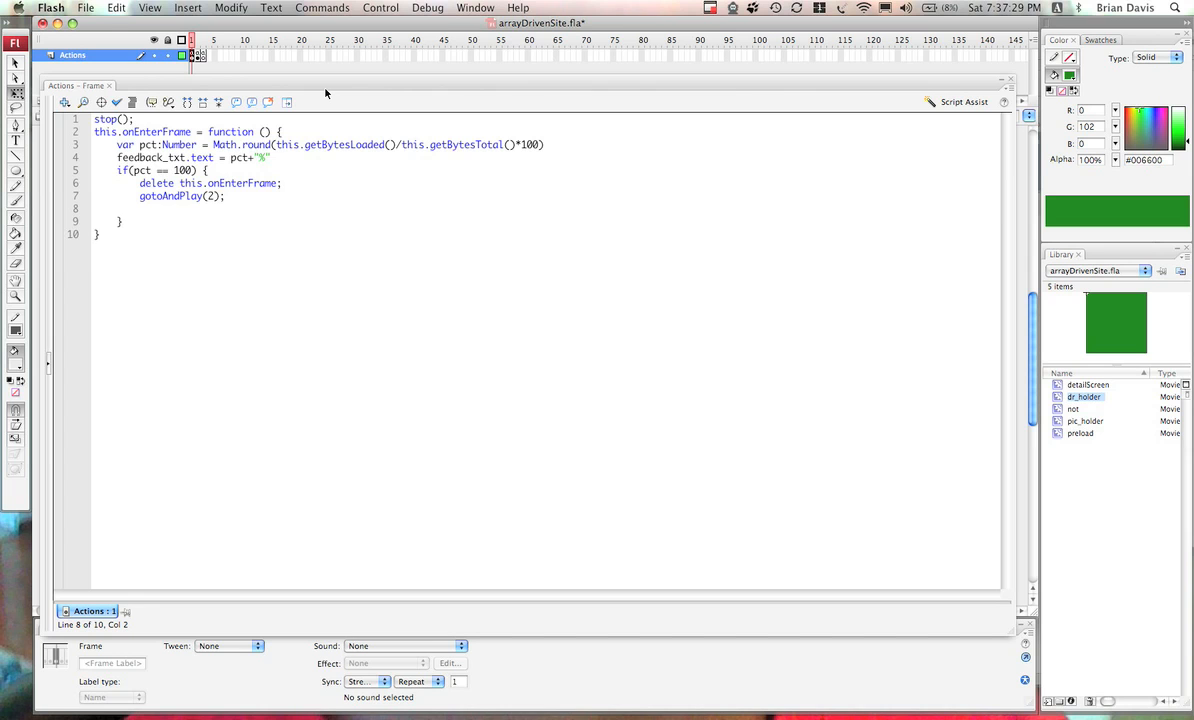
click(116, 208)
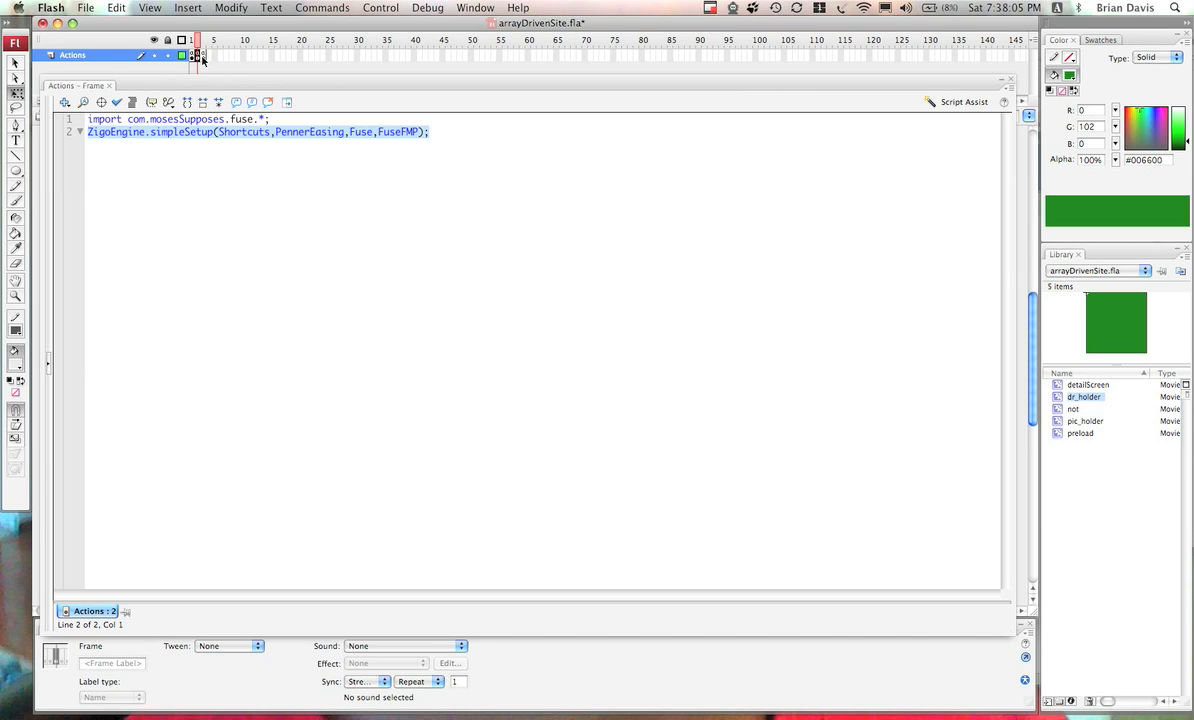
Select frame 3 'start' and place the cursor in the availableDentist array definition.
click(189, 55)
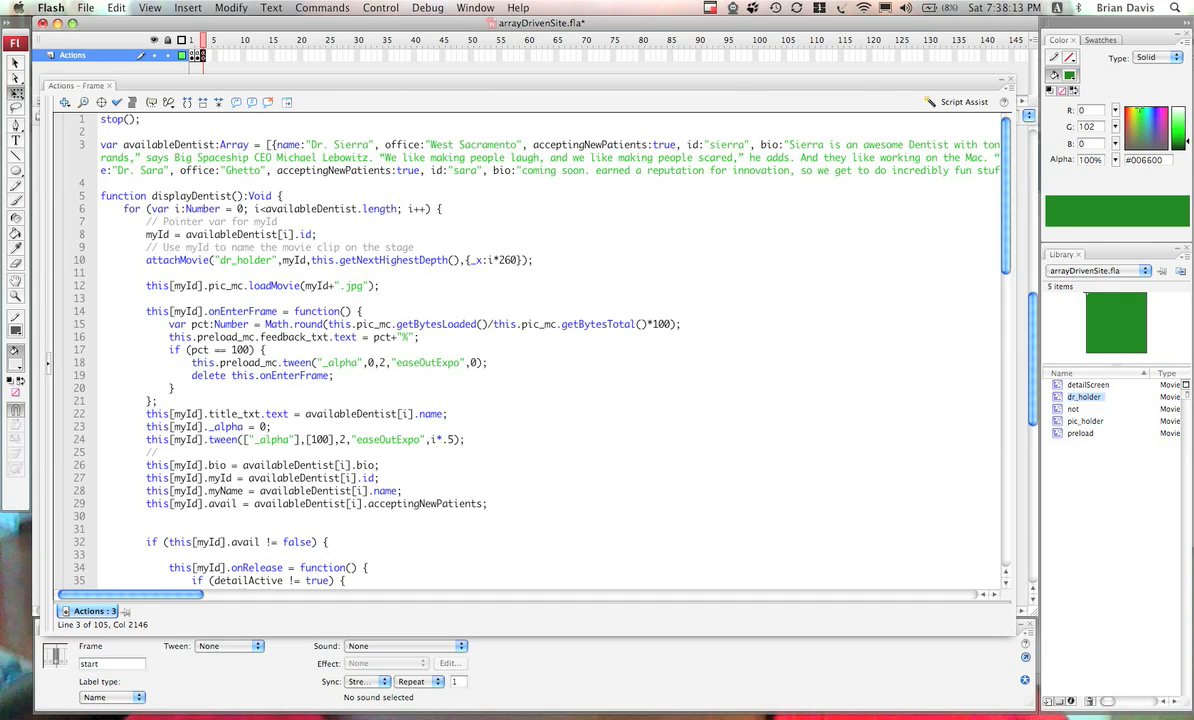
mouse_move(997, 263)
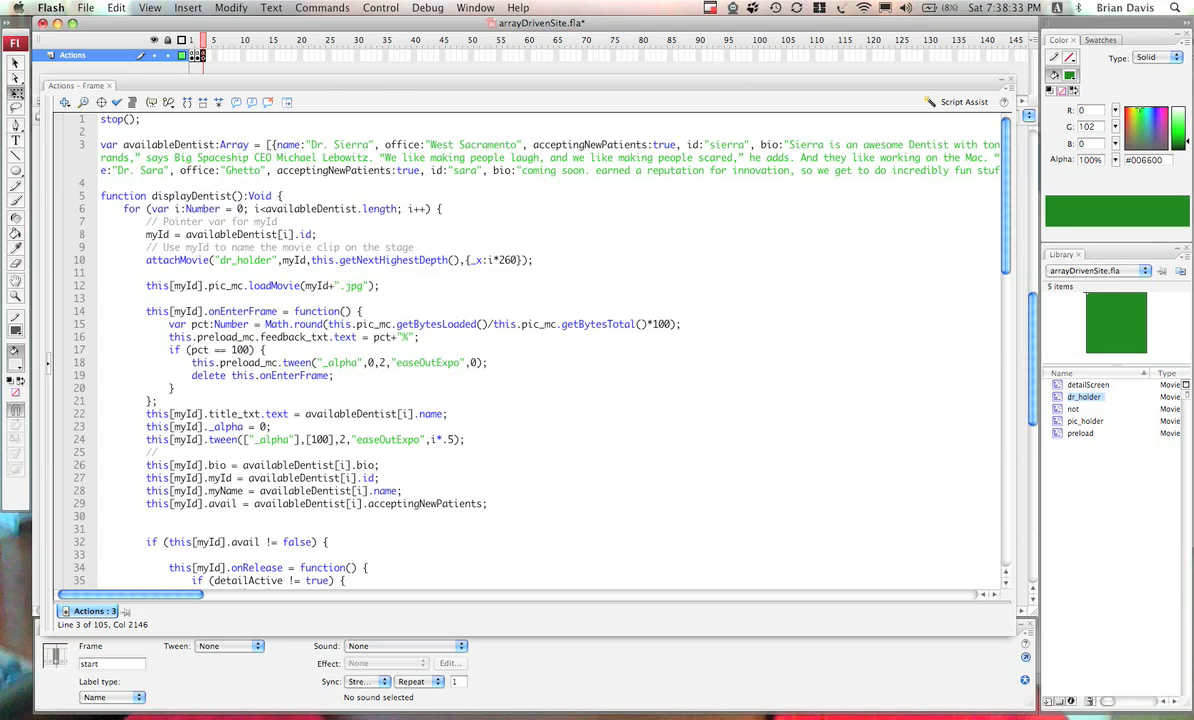
click(675, 170)
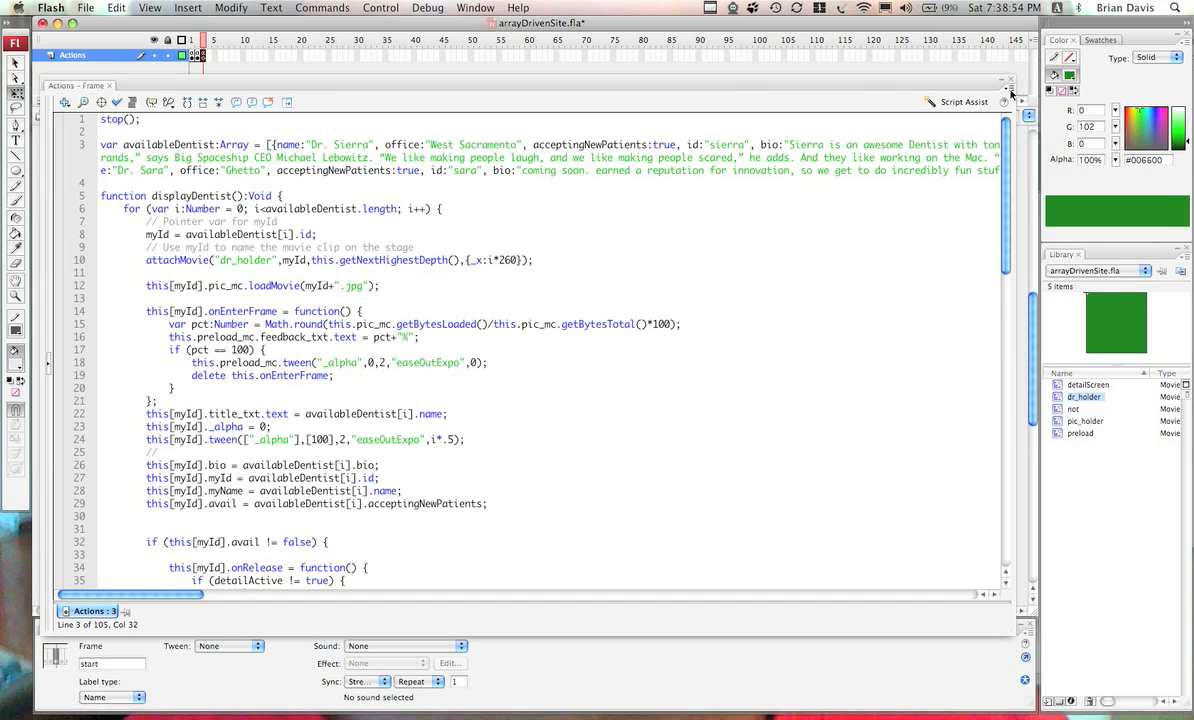
Turn on Word Wrap from the Actions panel options menu.
click(1010, 90)
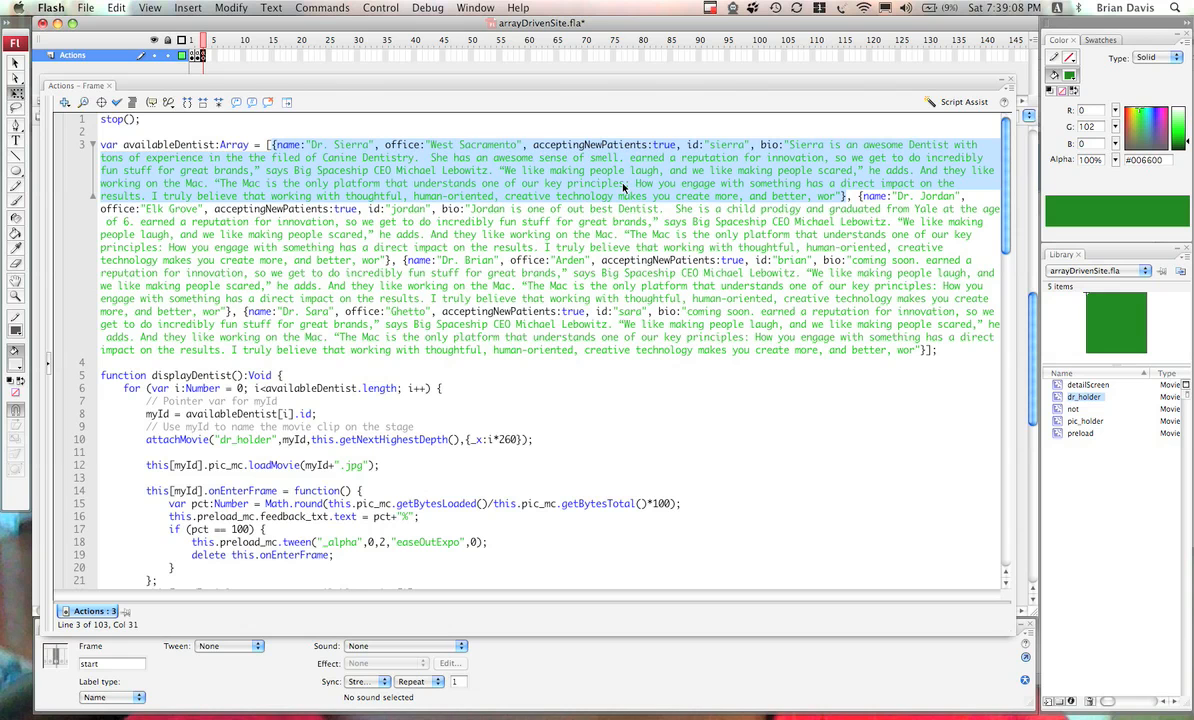
mouse_move(690, 186)
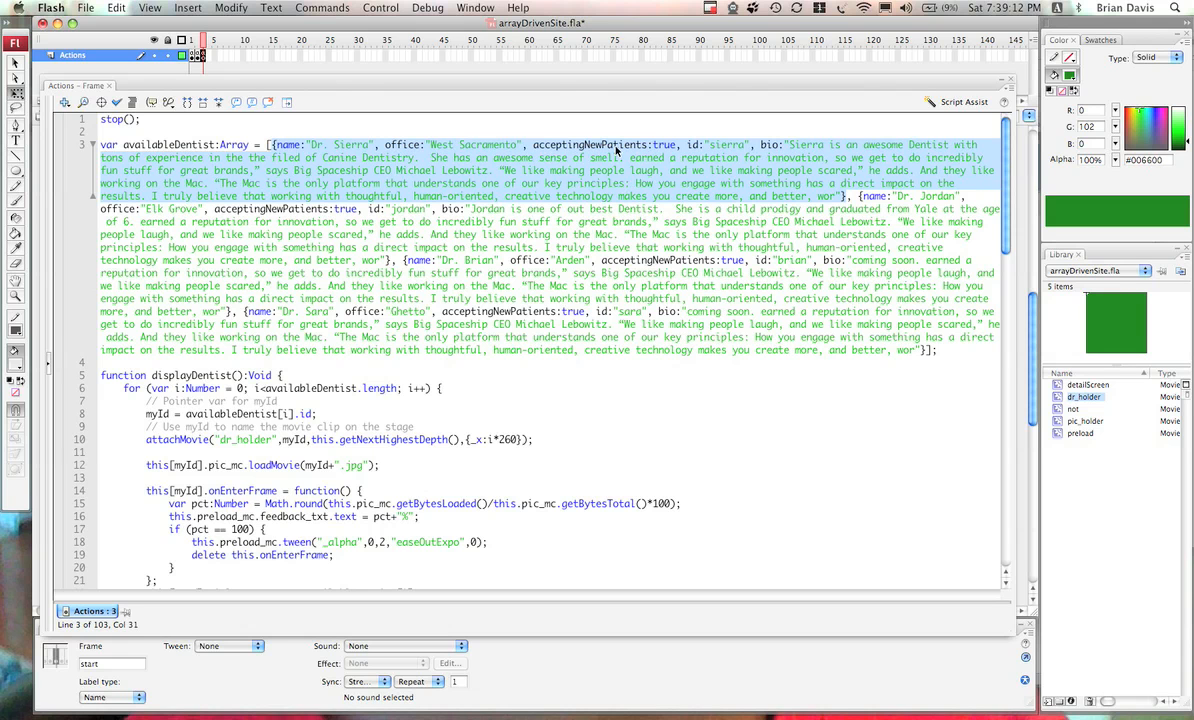
mouse_move(480, 165)
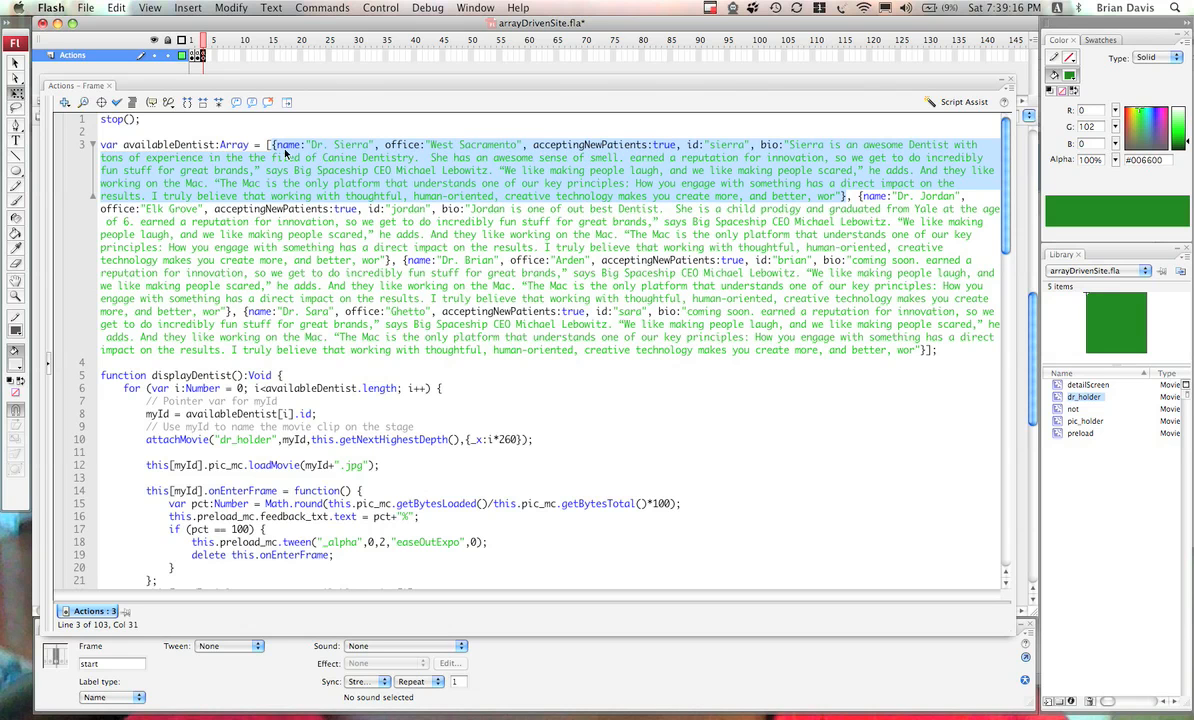
mouse_move(357, 168)
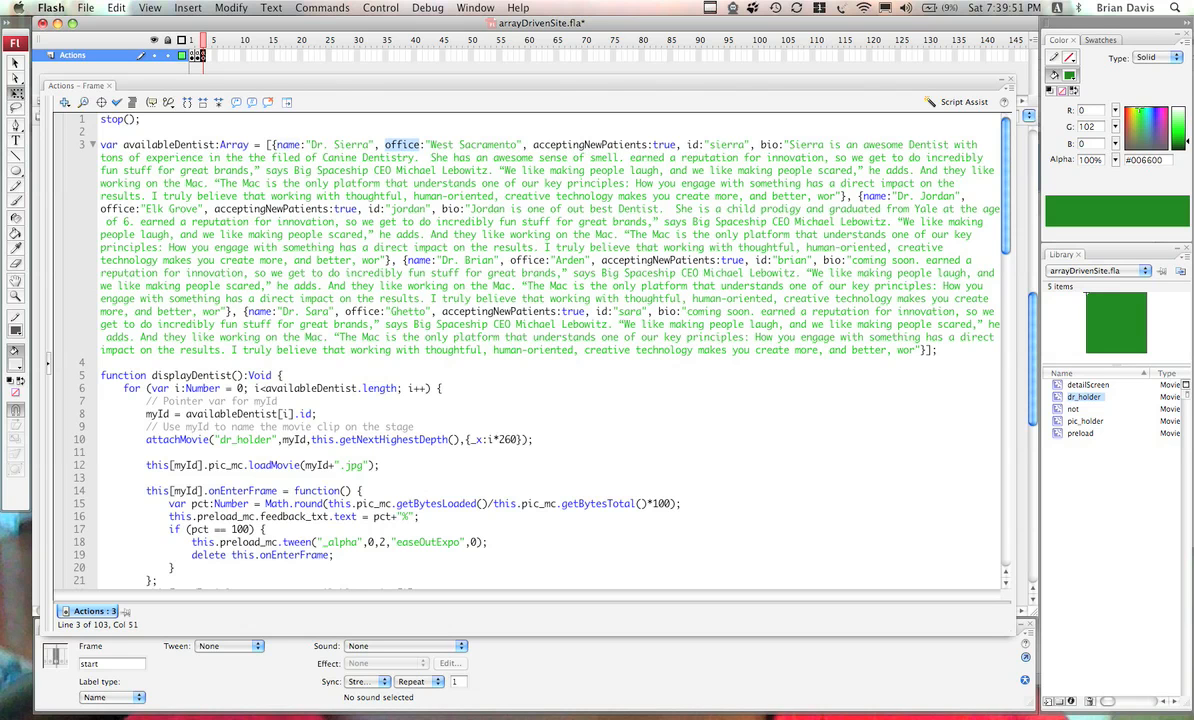
double_click(589, 144)
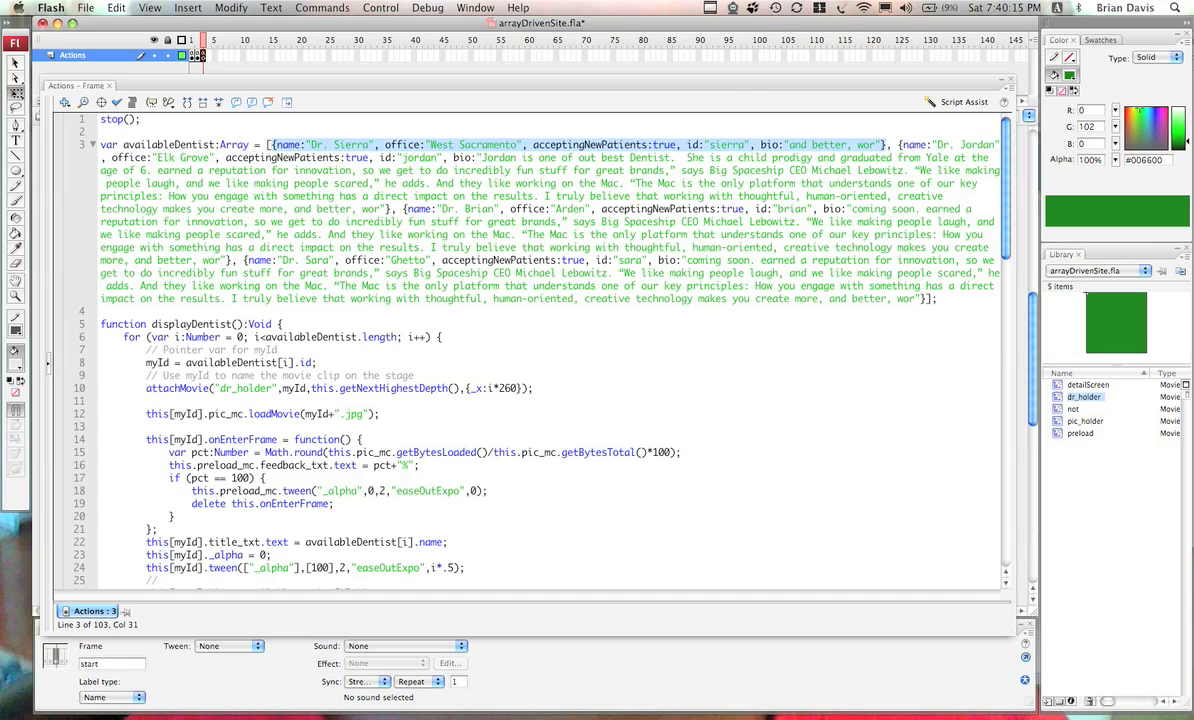
scroll(down, 3)
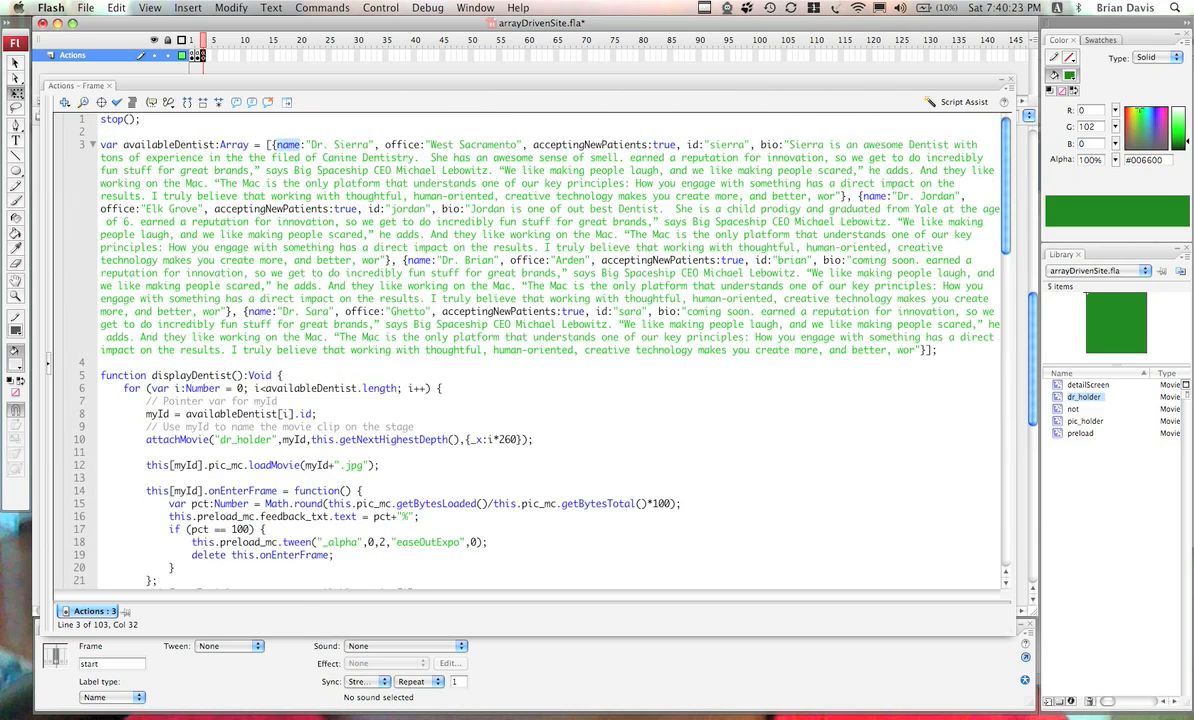
double_click(338, 144)
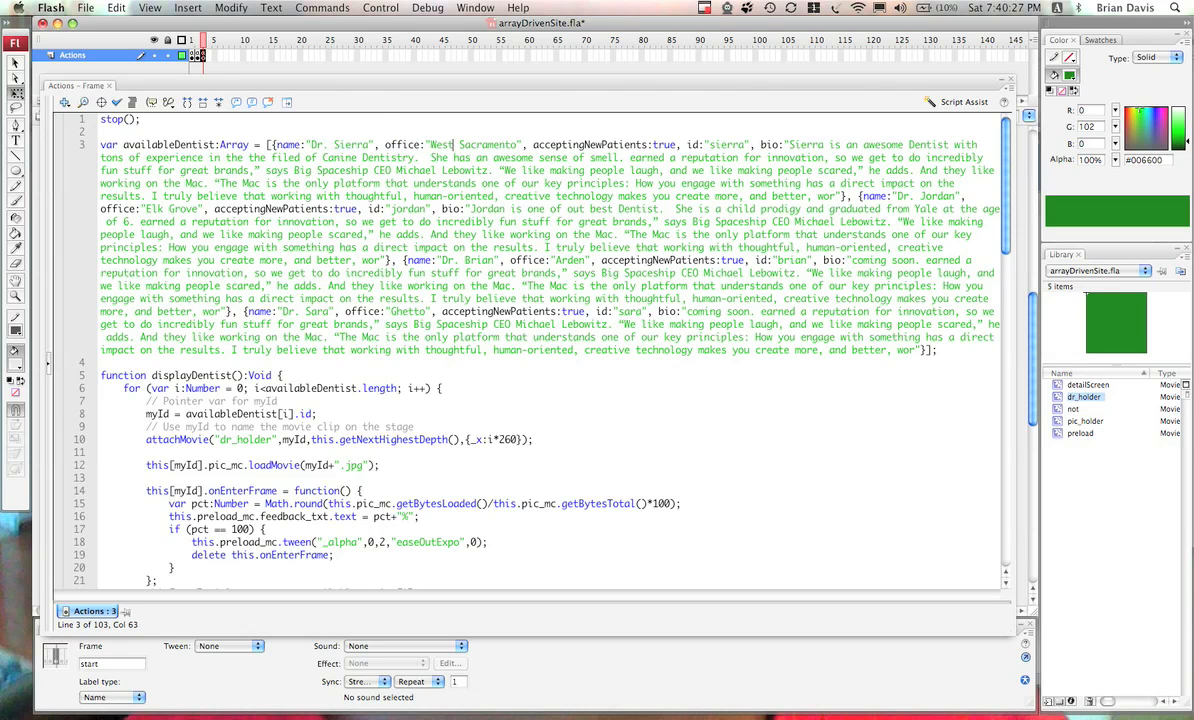
double_click(589, 144)
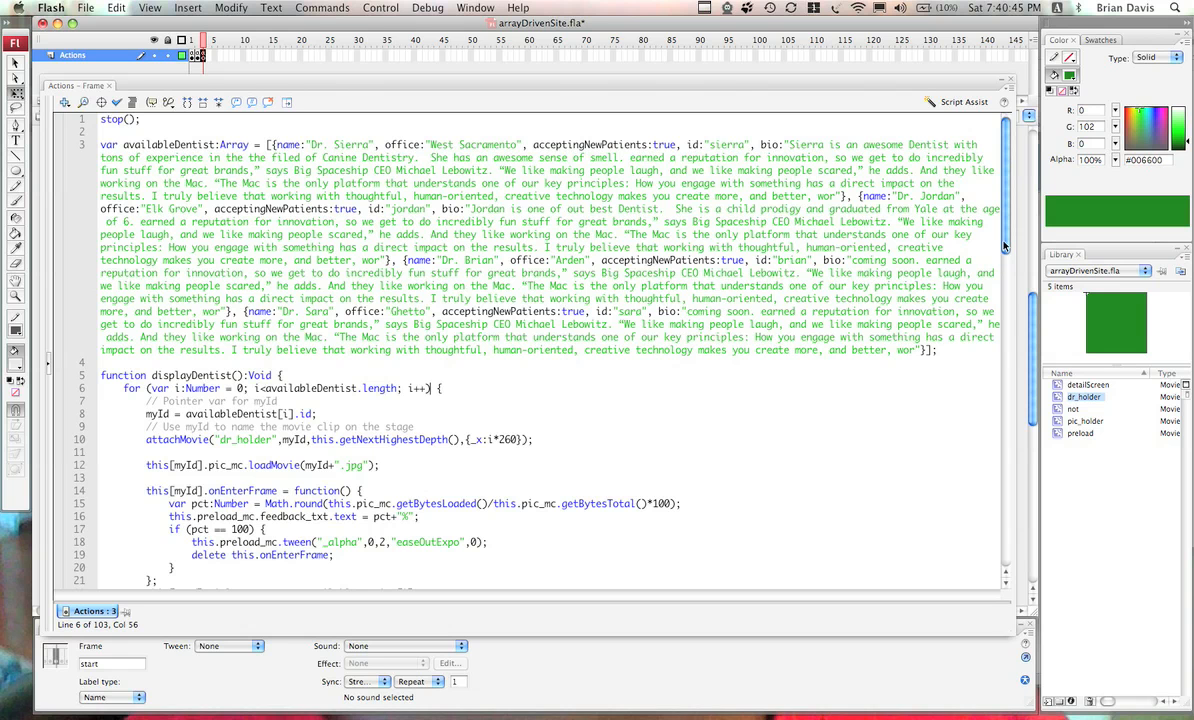
Scroll down to displayDentist and highlight a word in its for loop header.
scroll(down, 3)
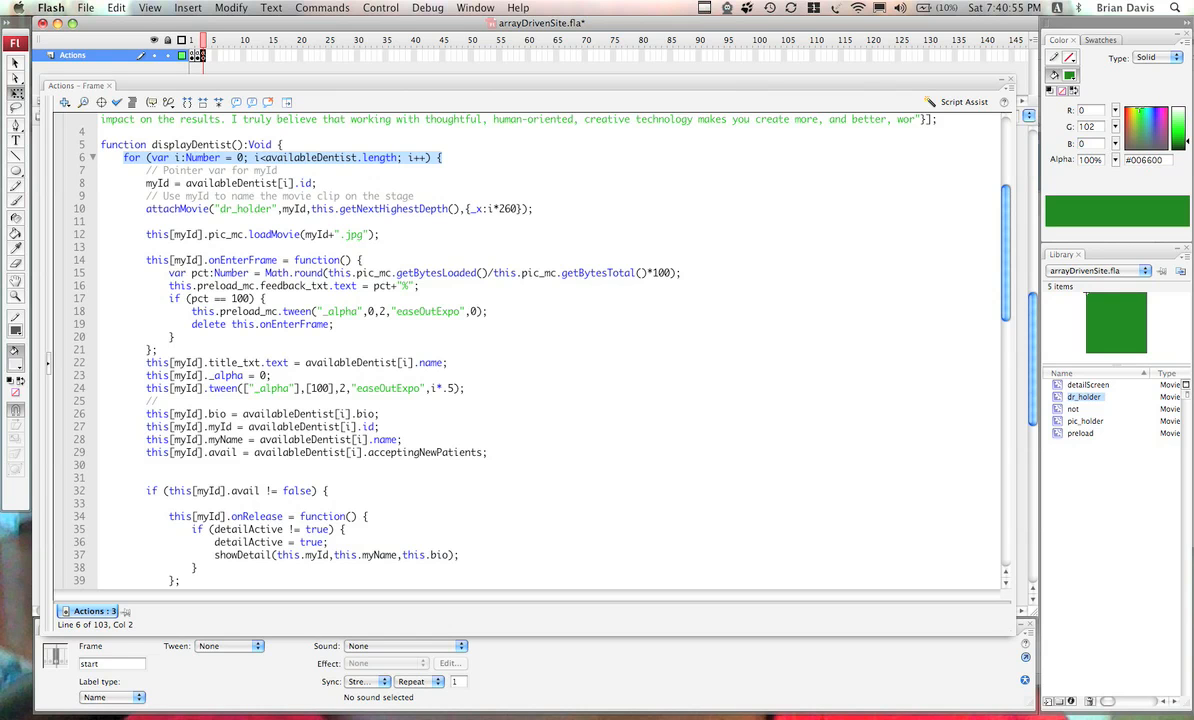
mouse_move(158, 161)
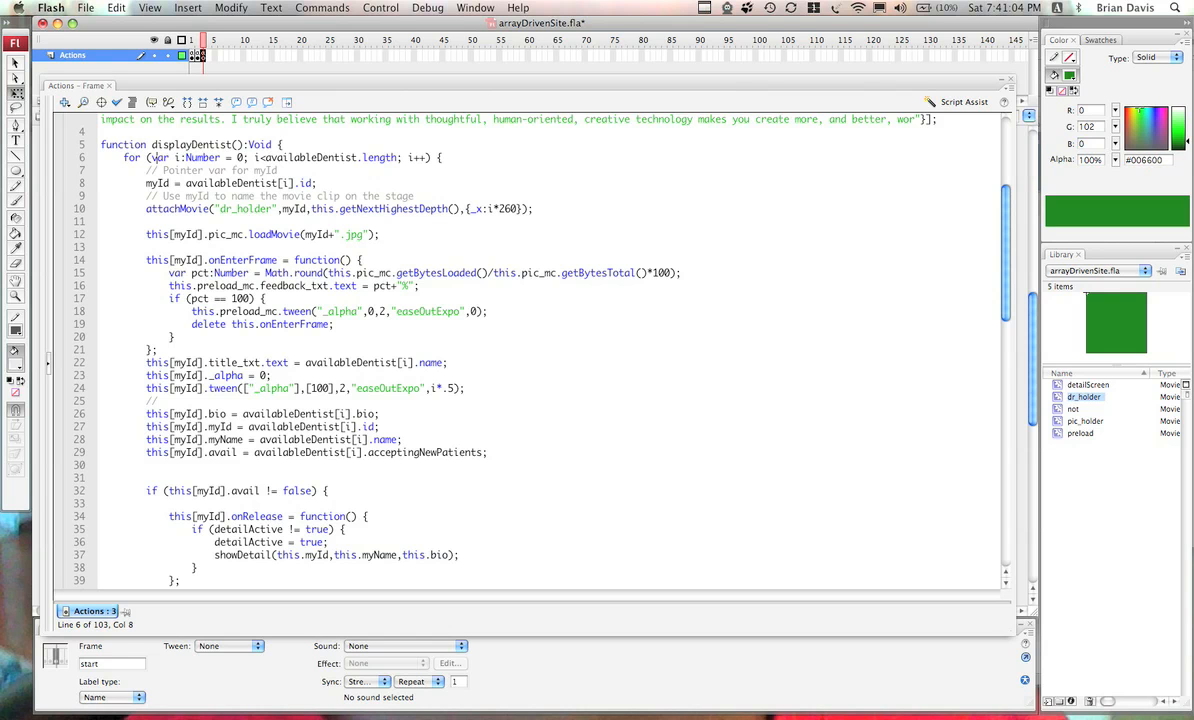
double_click(379, 157)
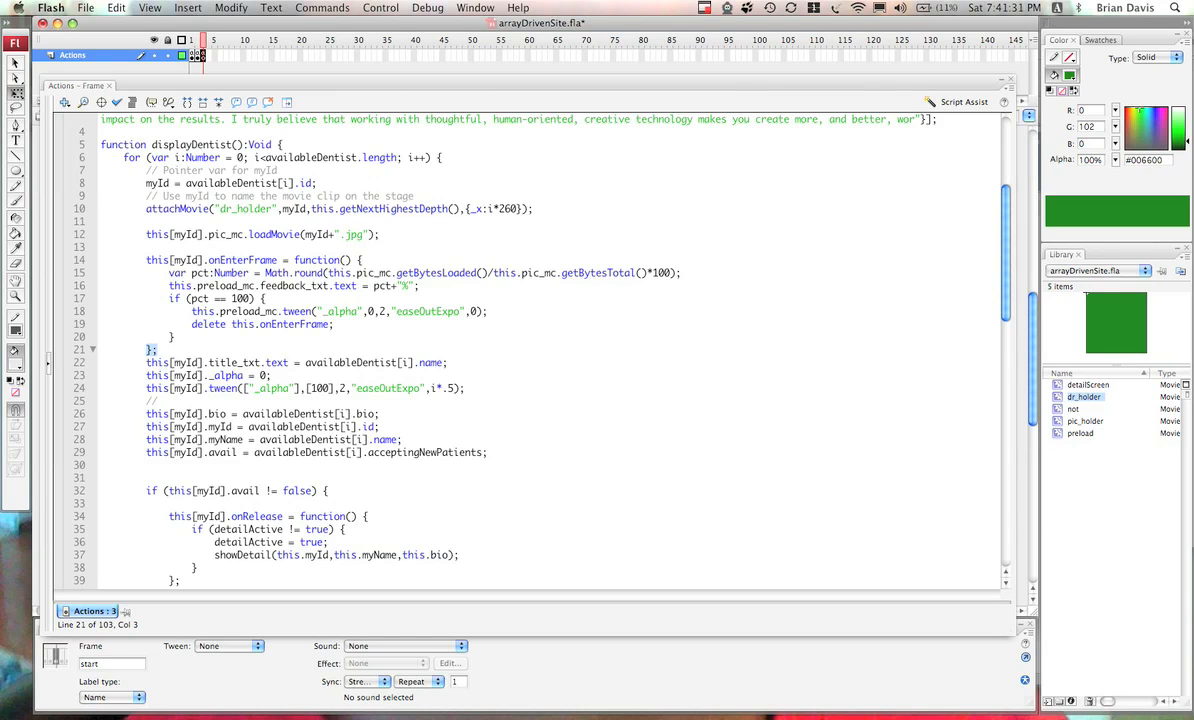
Select the [i] index in the loop's availableDentist[i] lookup.
click(437, 158)
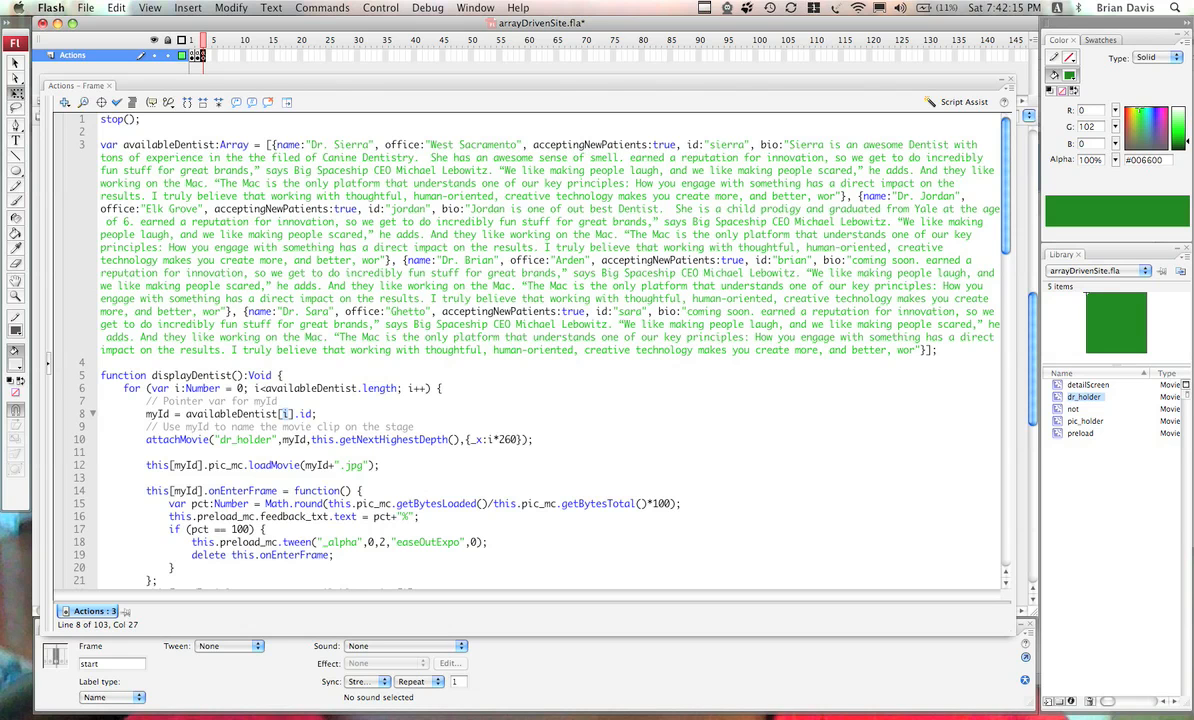
double_click(727, 144)
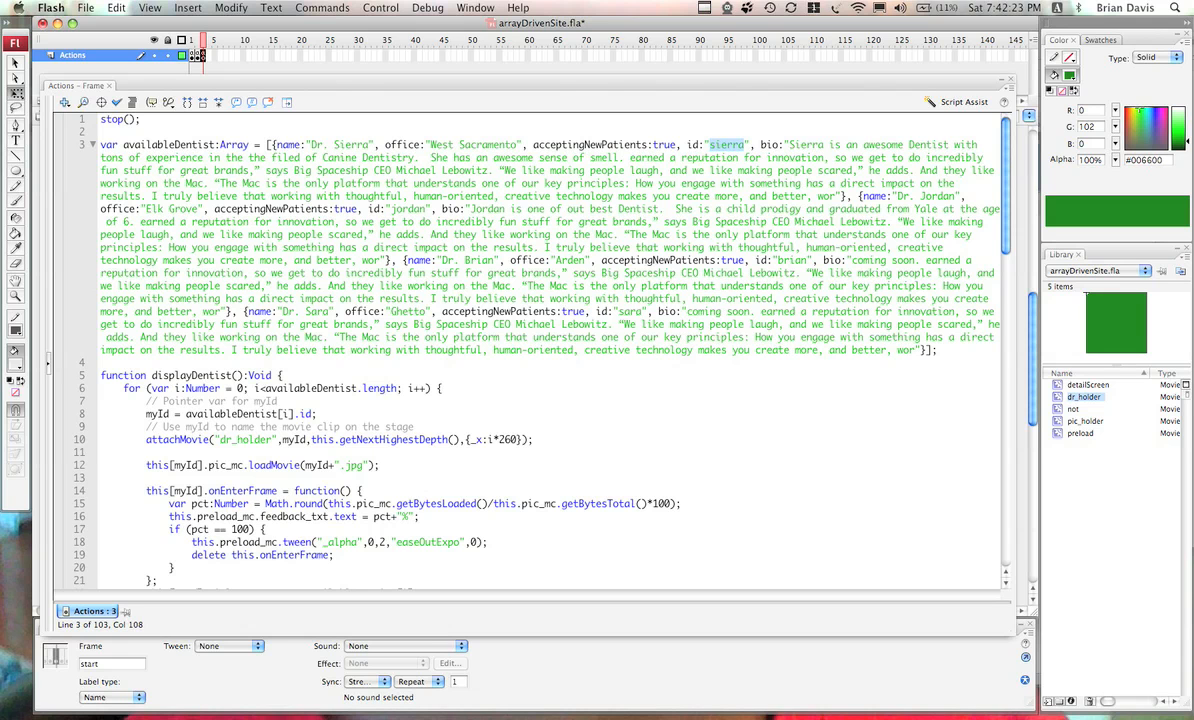
double_click(792, 260)
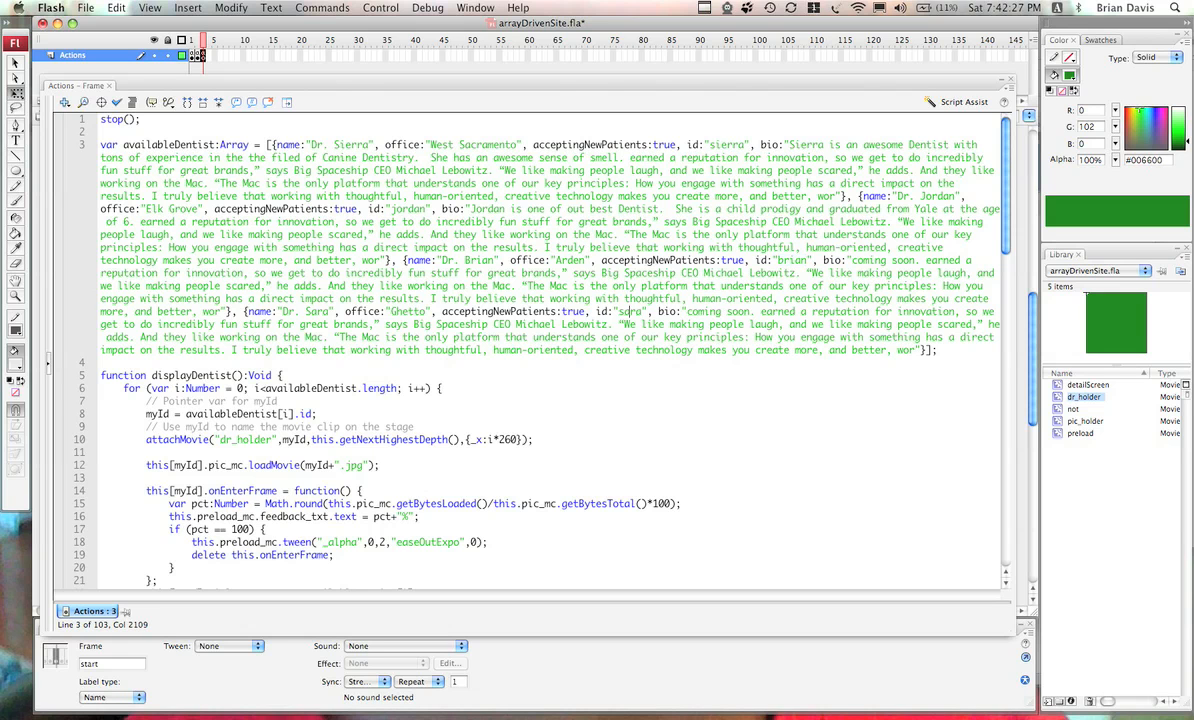
click(412, 427)
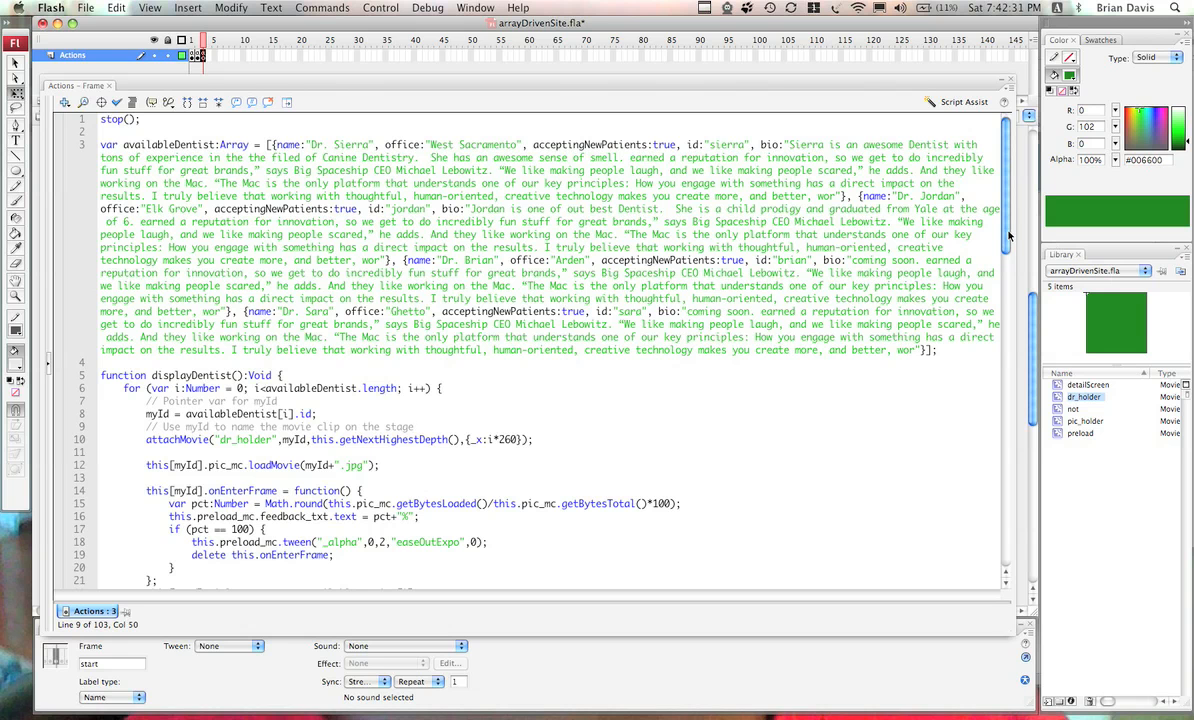
scroll(down, 3)
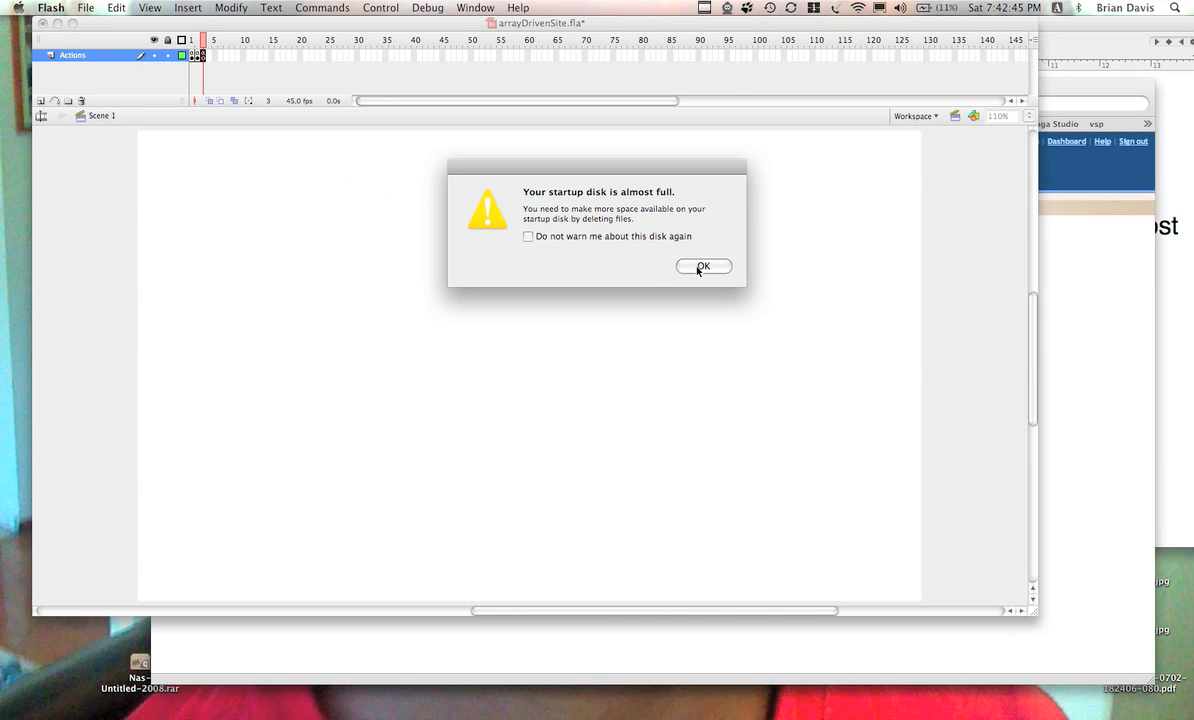
Confirm OK on the 'startup disk is almost full' alert.
click(703, 266)
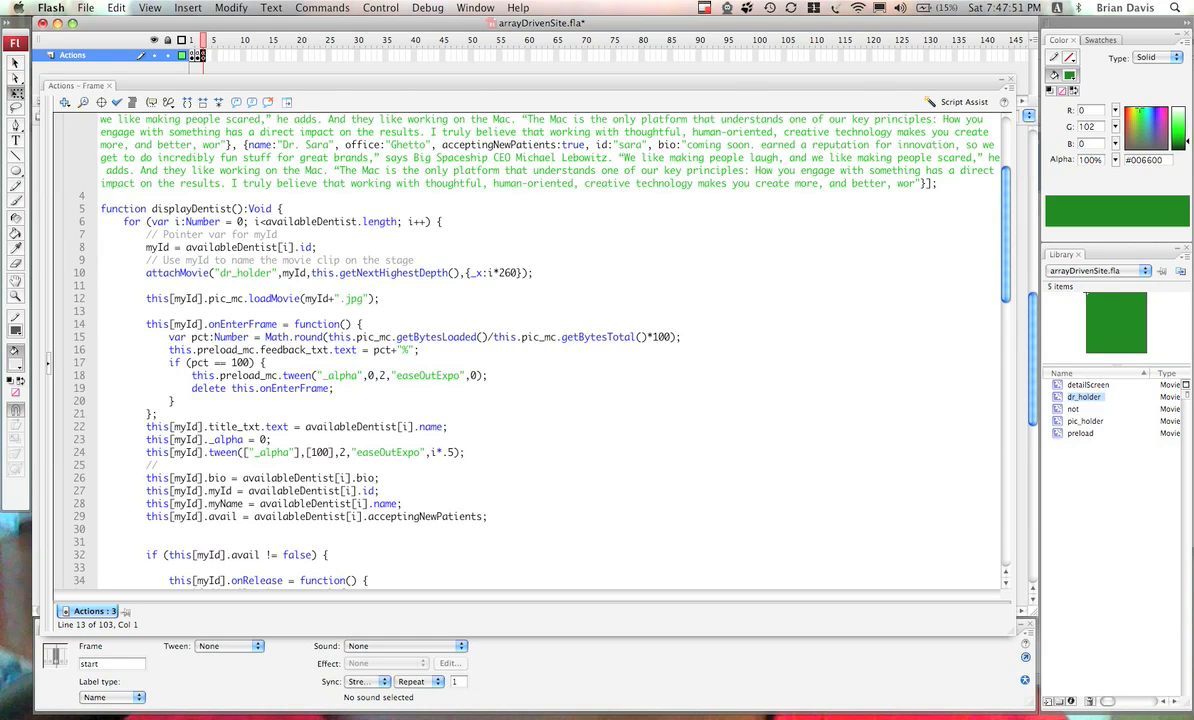
double_click(245, 272)
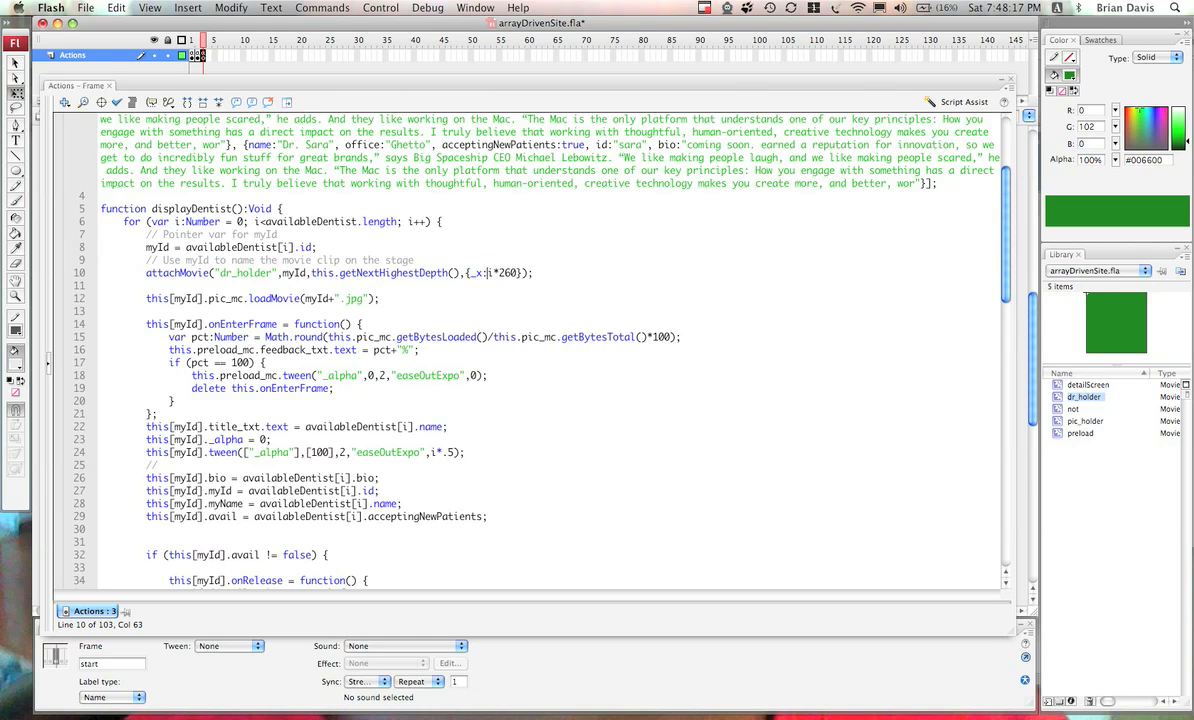
double_click(502, 272)
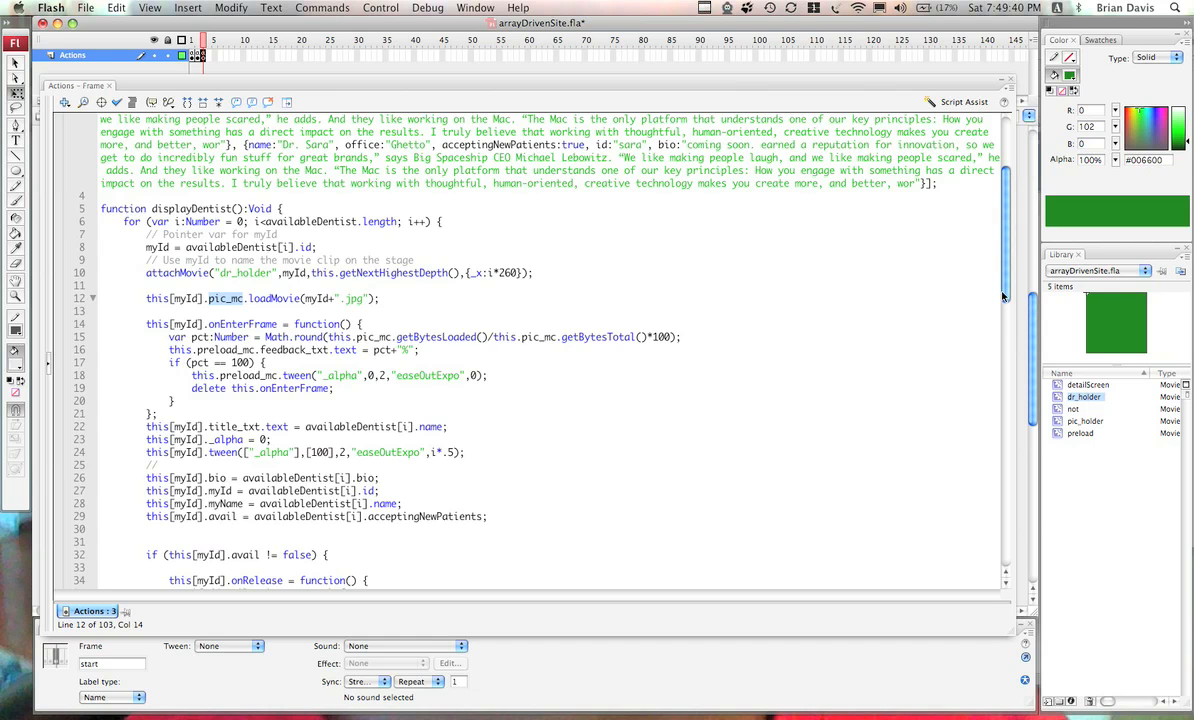
Scroll down to lines 9–45 showing the onRelease and onRollOver handlers.
scroll(down, 3)
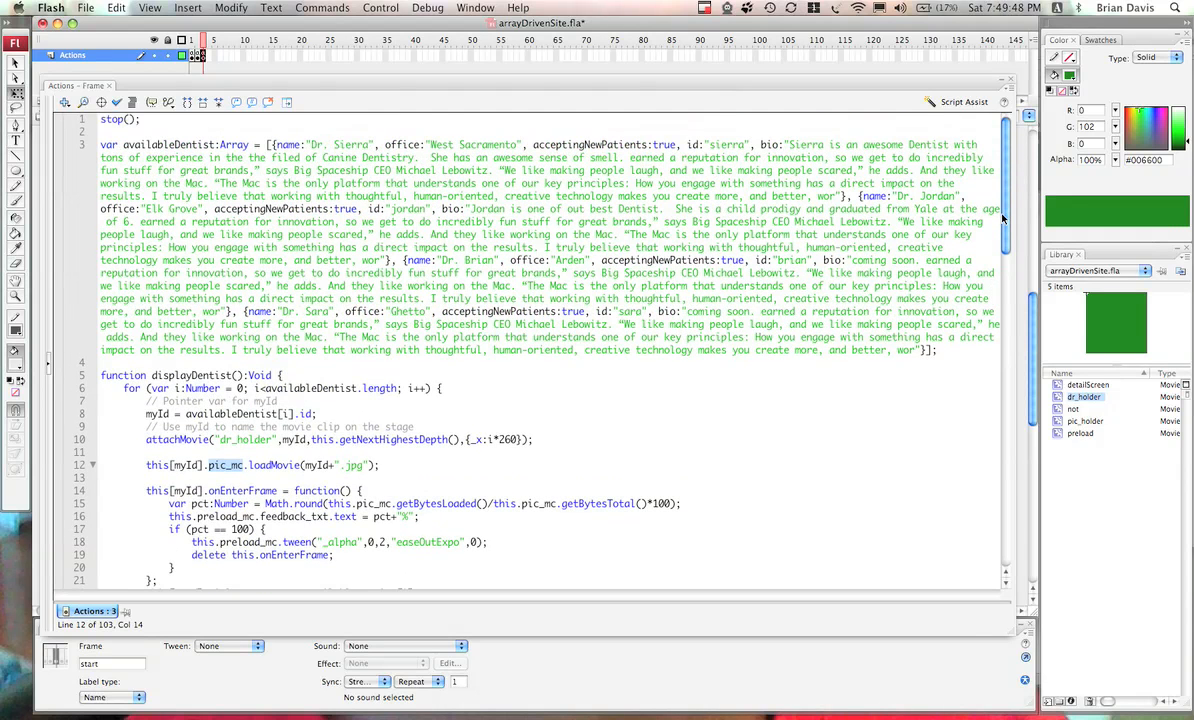
scroll(down, 3)
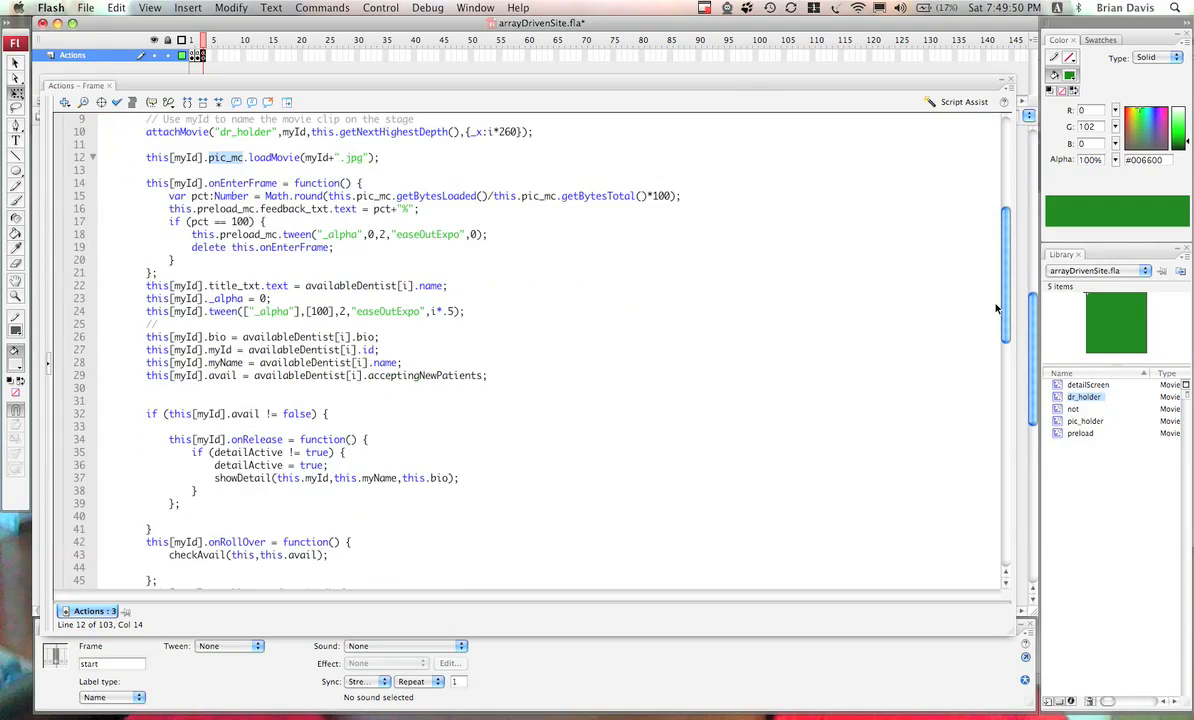